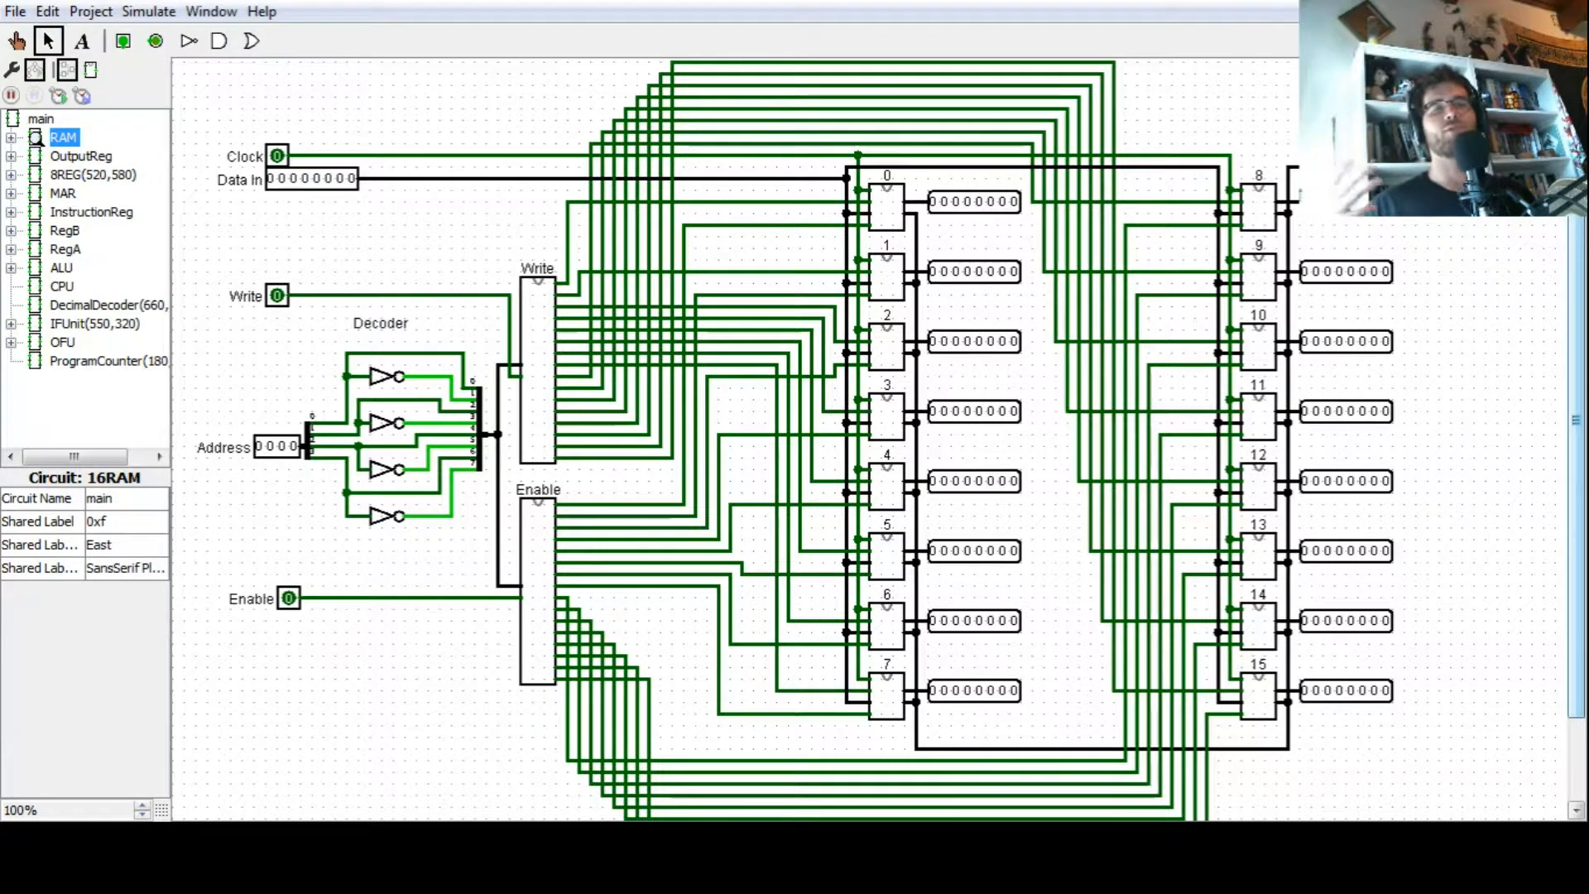
mouse_move(506, 99)
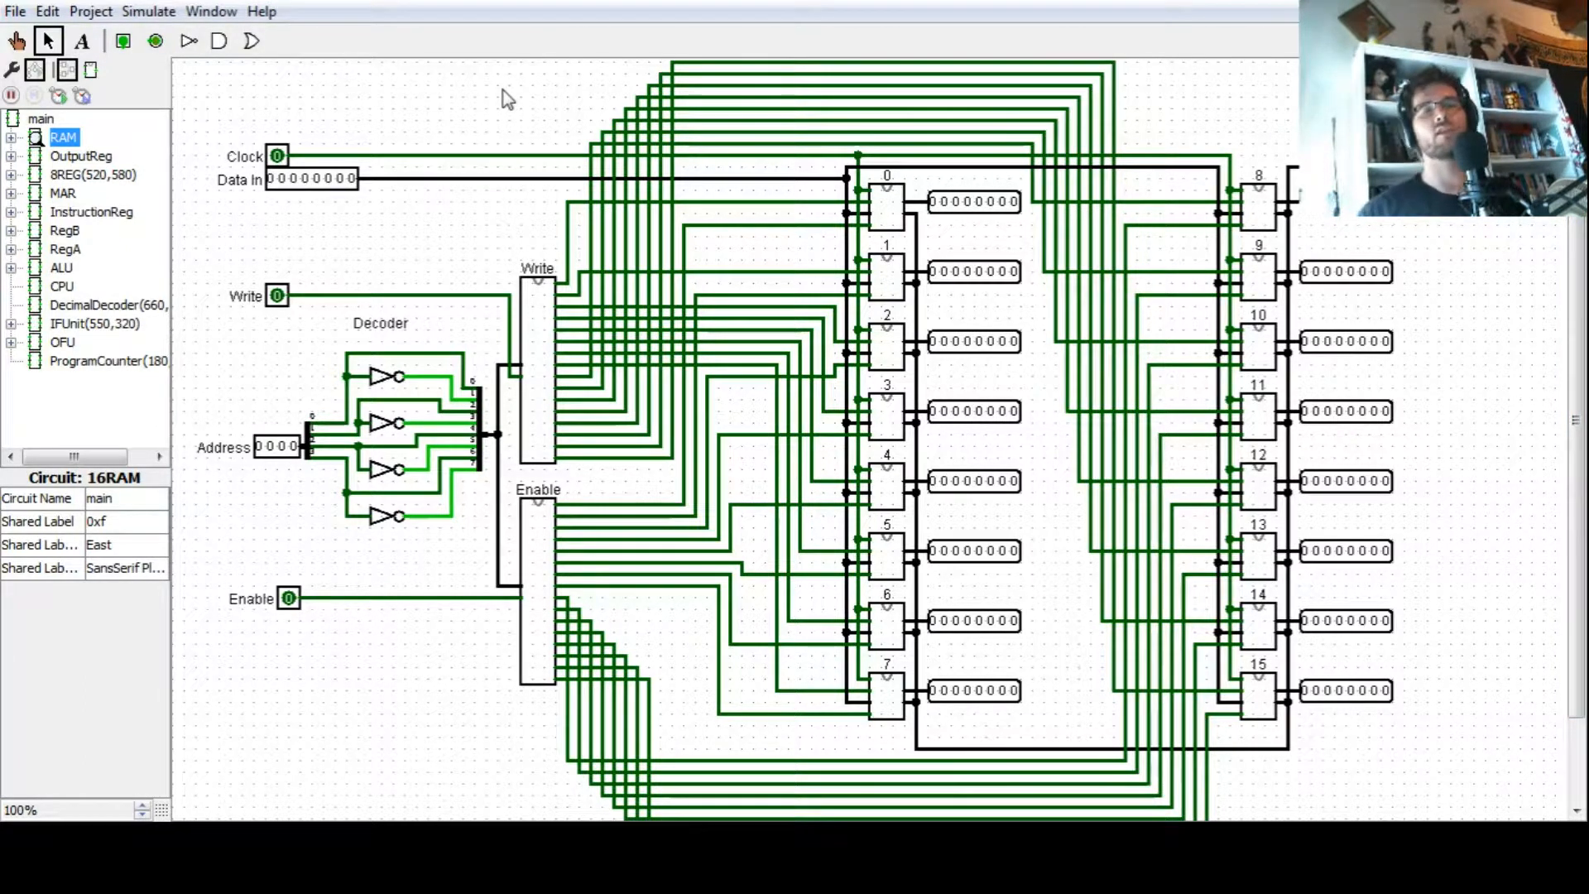
mouse_move(942, 30)
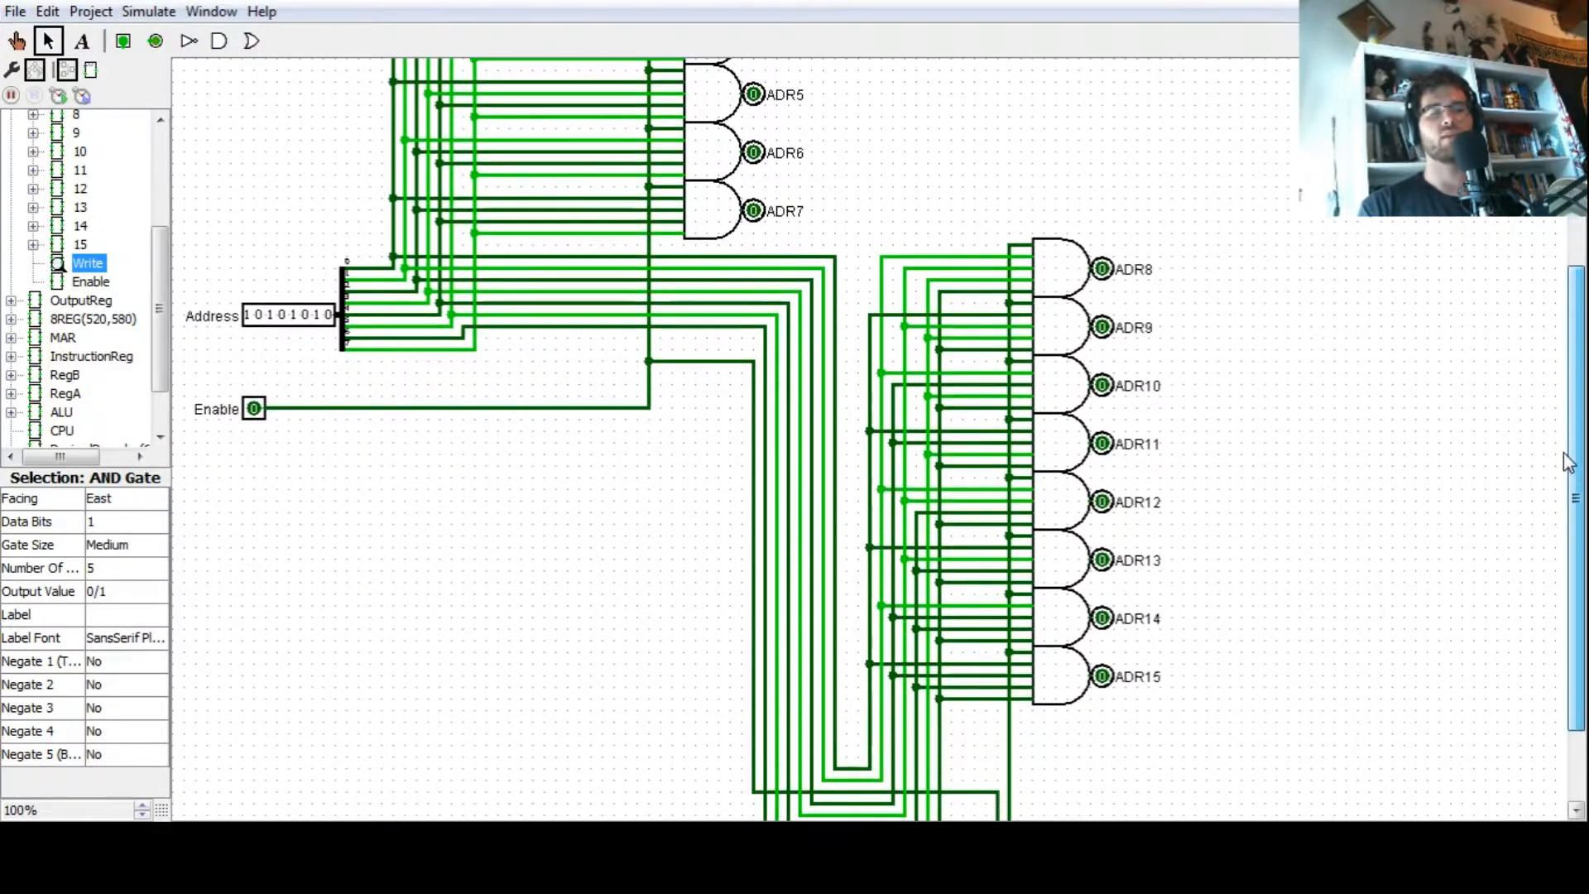
scroll(up, 3)
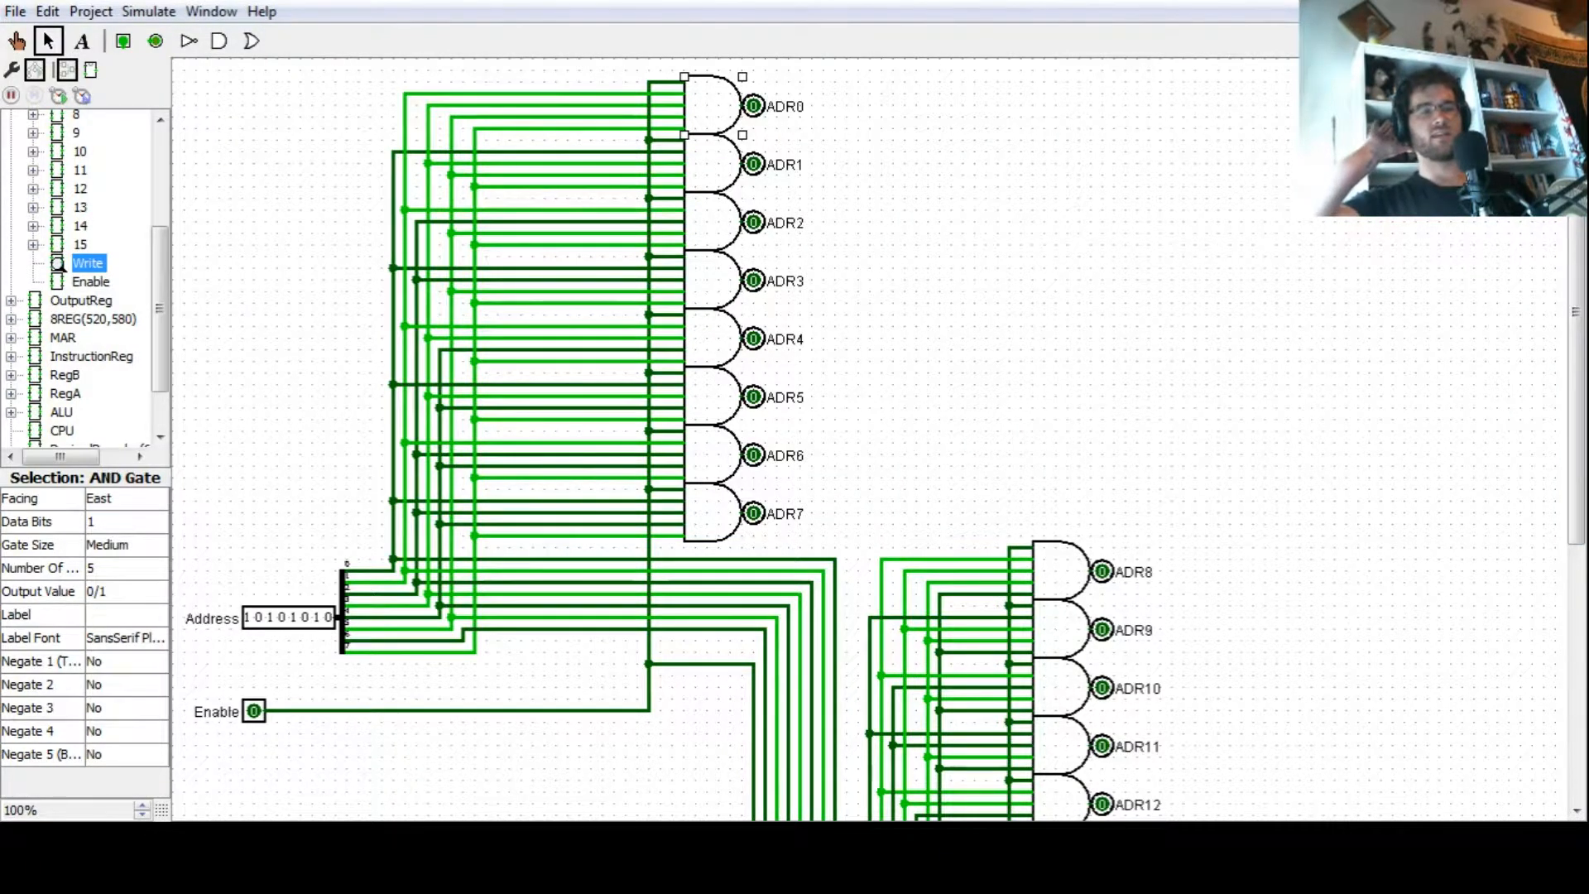